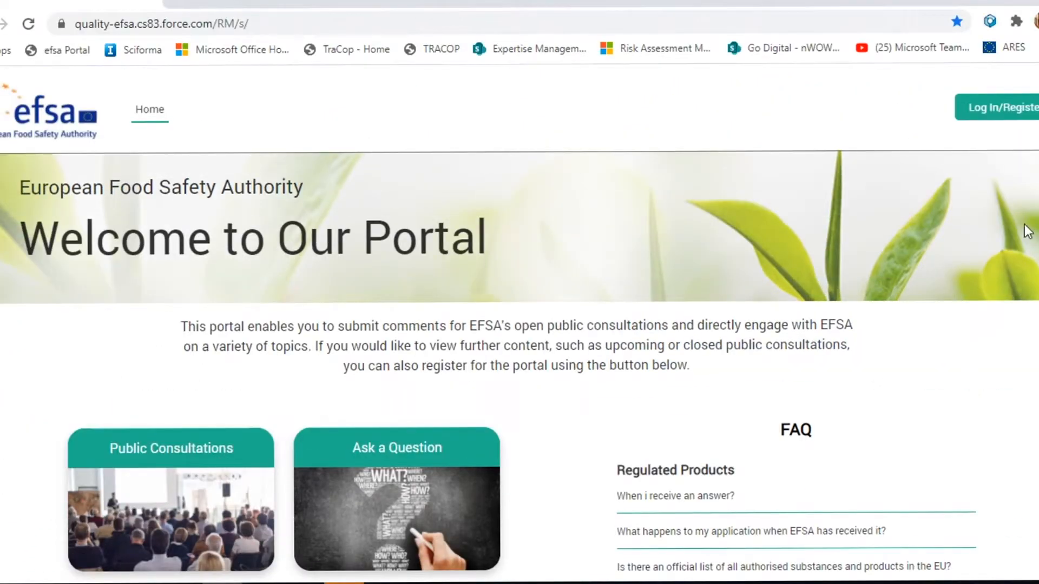
mouse_move(941, 214)
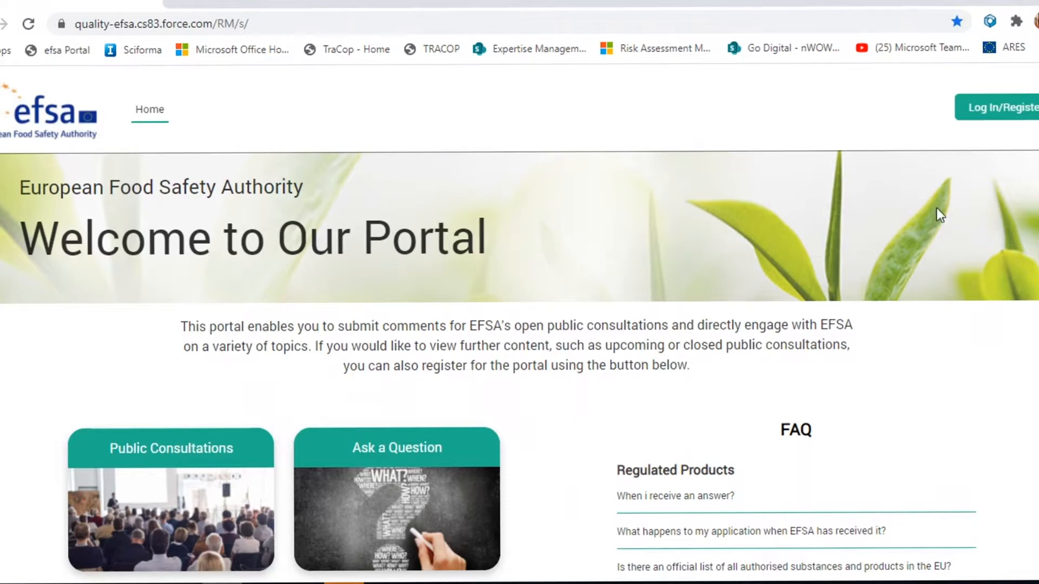
mouse_move(938, 214)
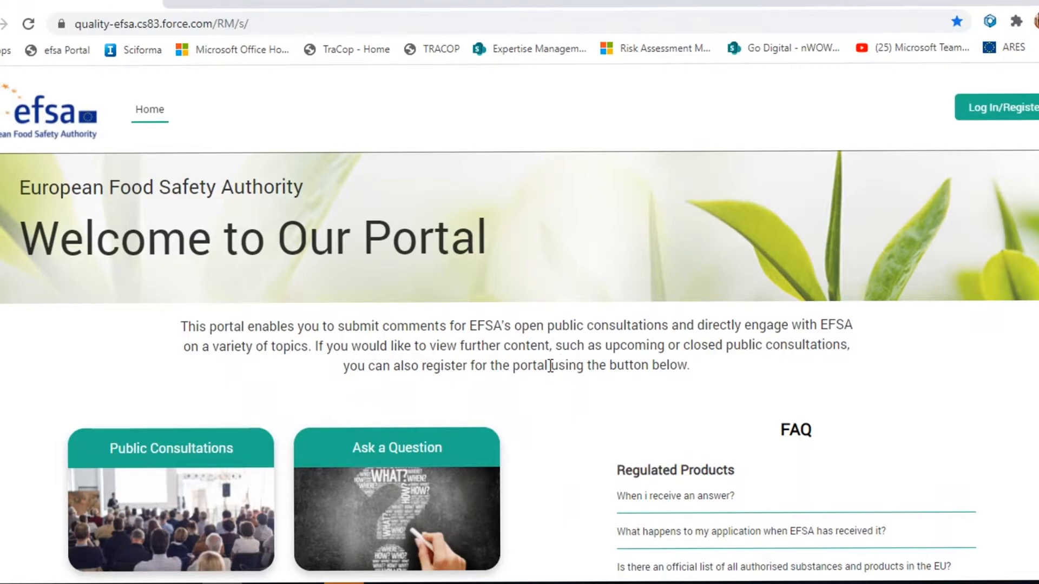
mouse_move(414, 444)
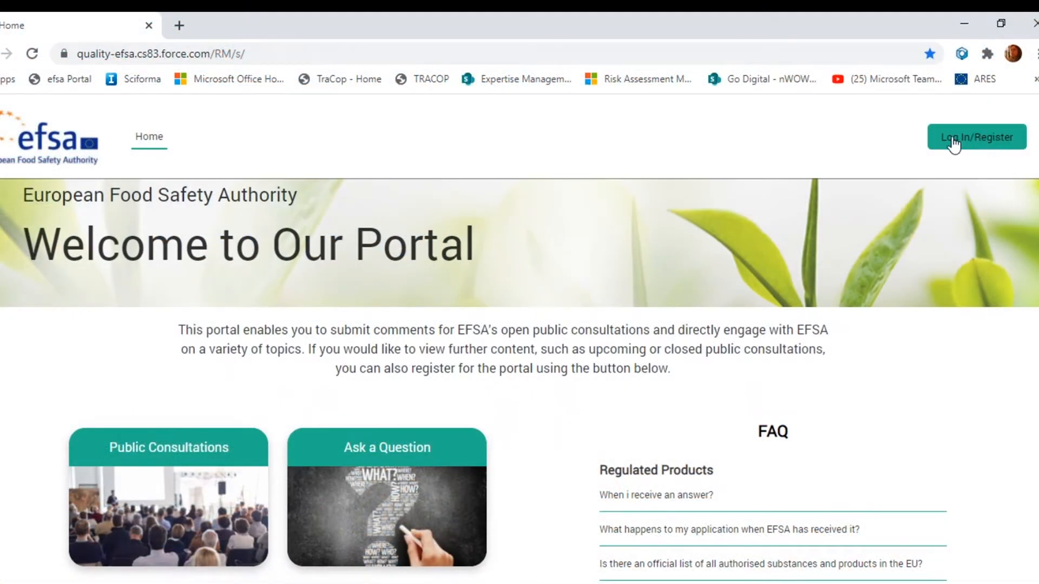
mouse_move(975, 137)
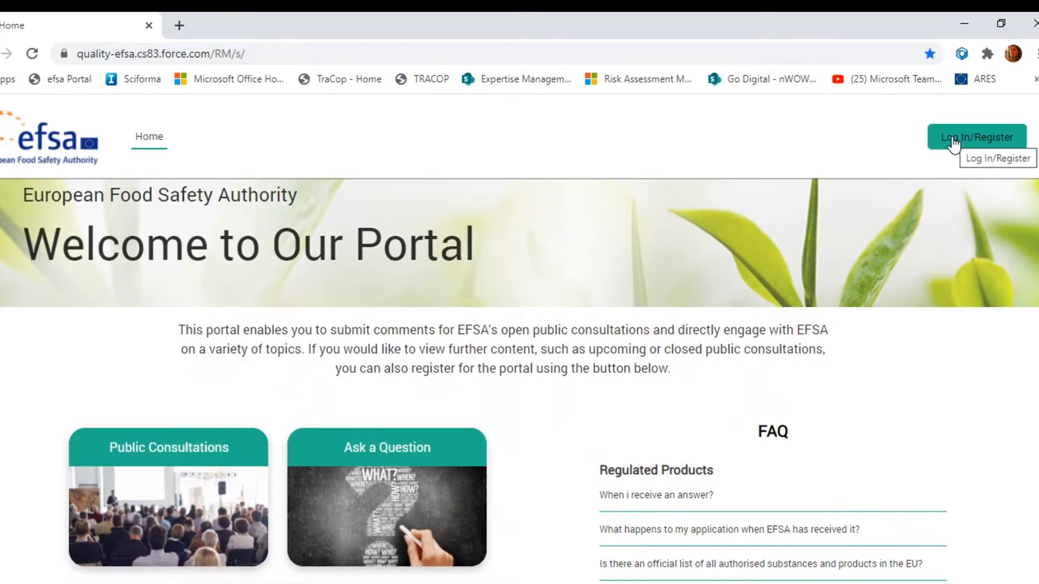
Go to the portal's Log In/Register page
left_click(974, 137)
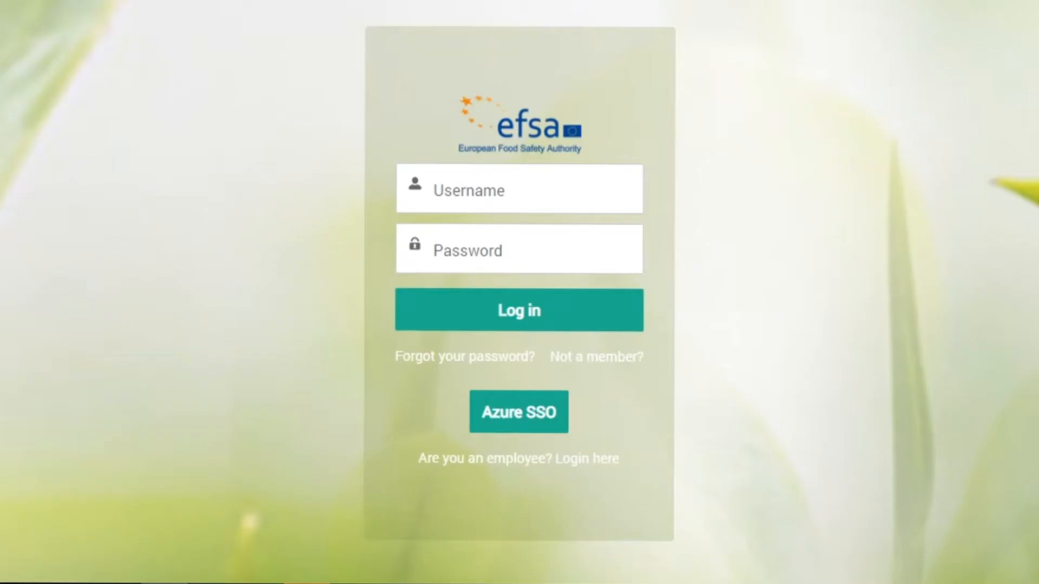
mouse_move(516, 367)
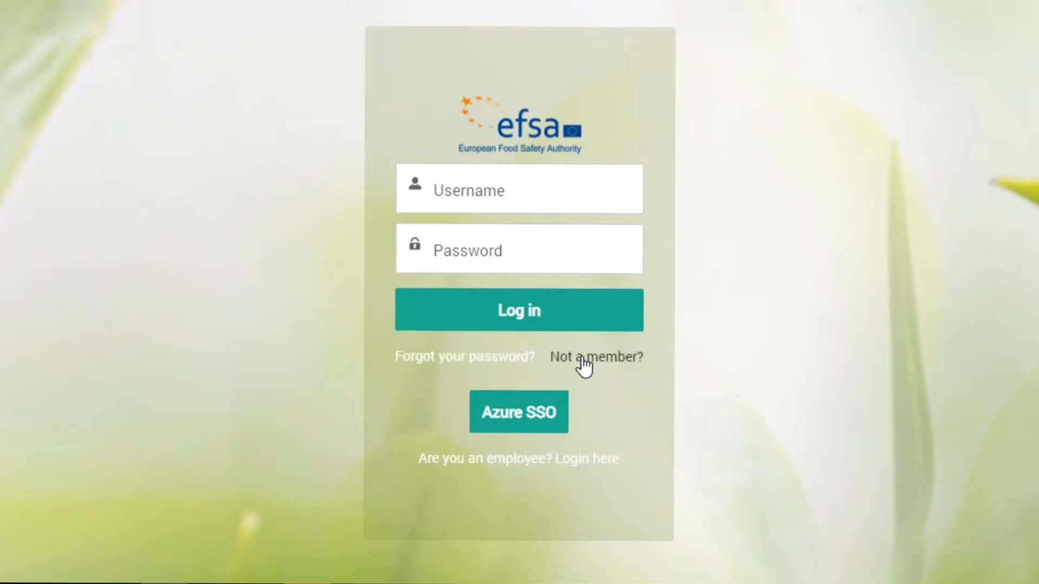
mouse_move(605, 364)
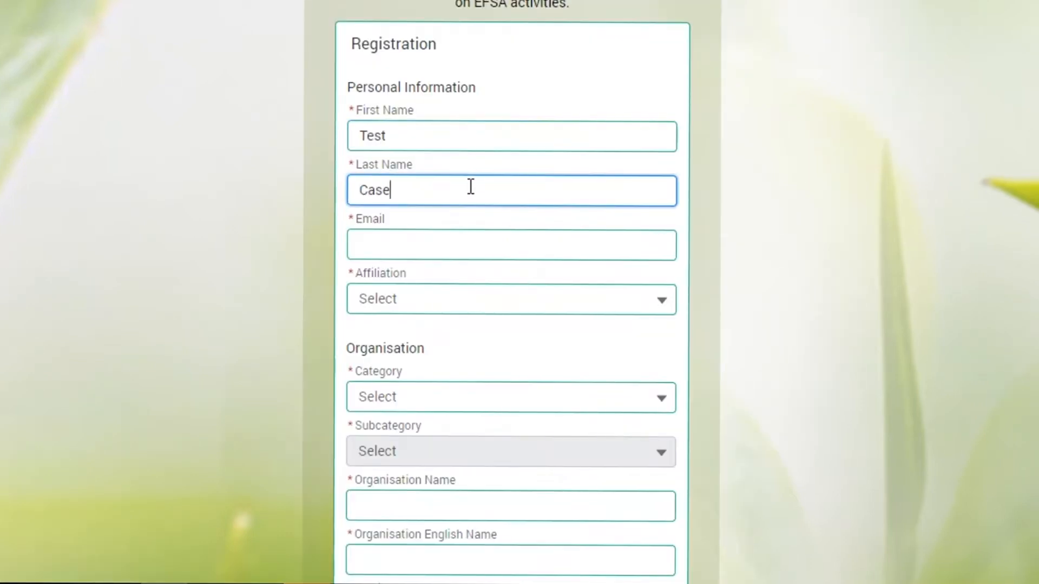
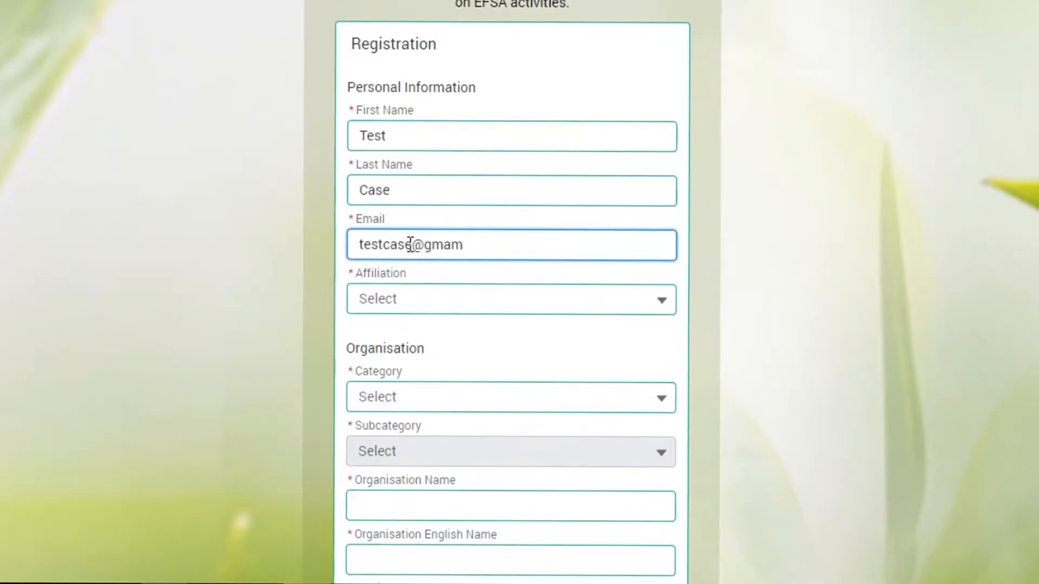
left_click(510, 299)
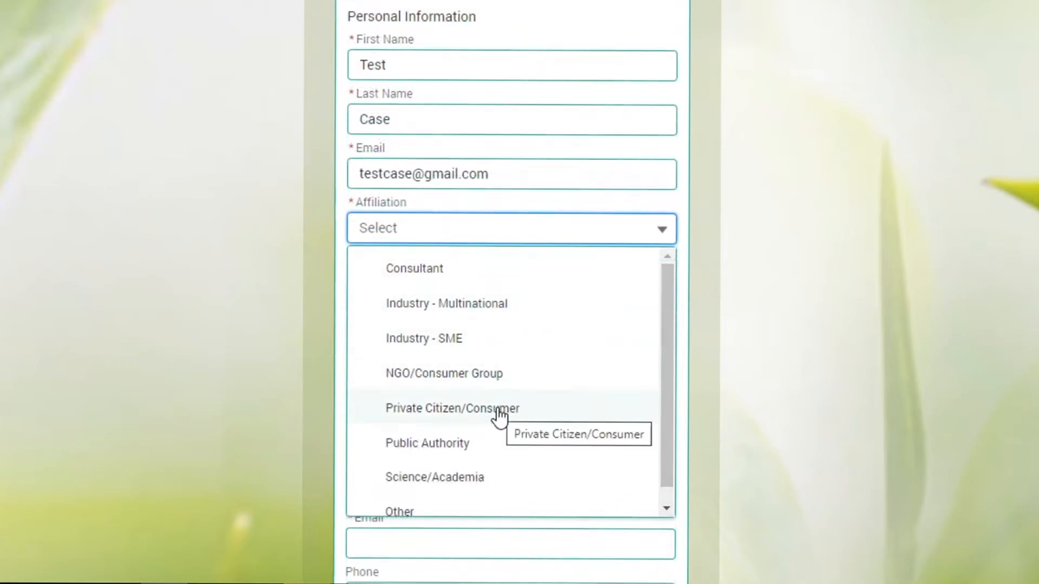
mouse_move(495, 443)
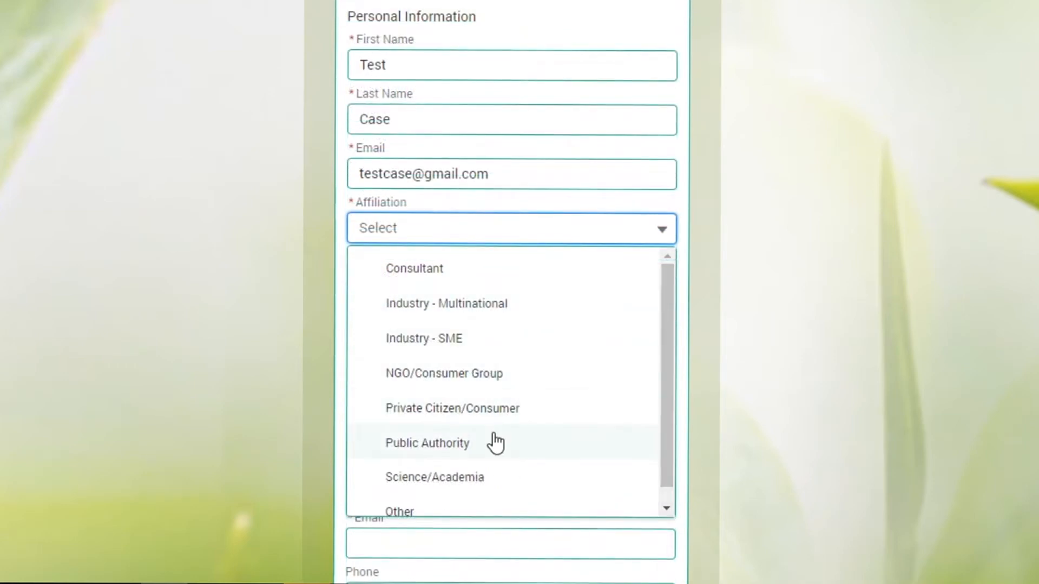
left_click(427, 443)
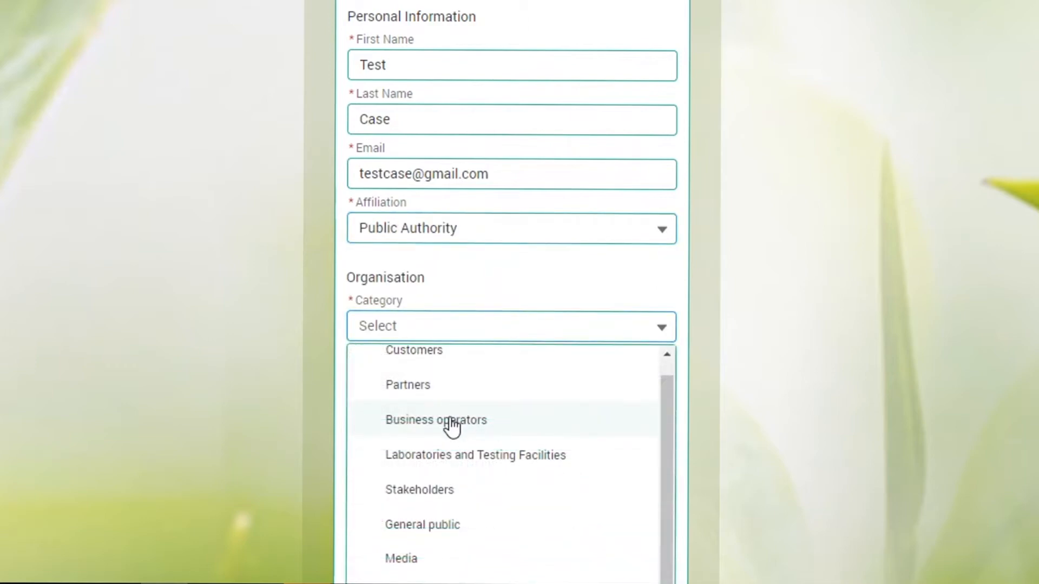
left_click(436, 419)
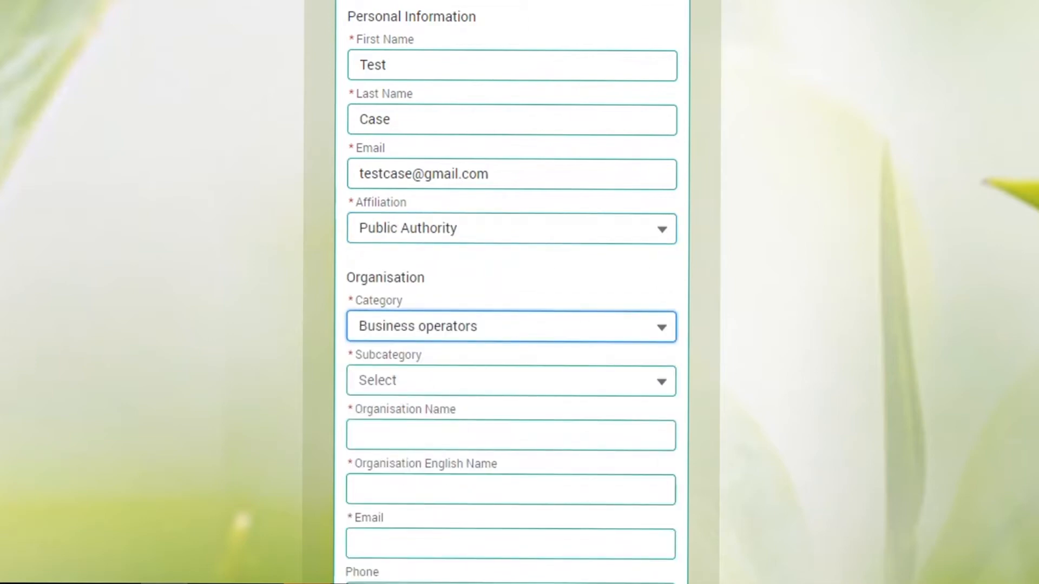
left_click(510, 381)
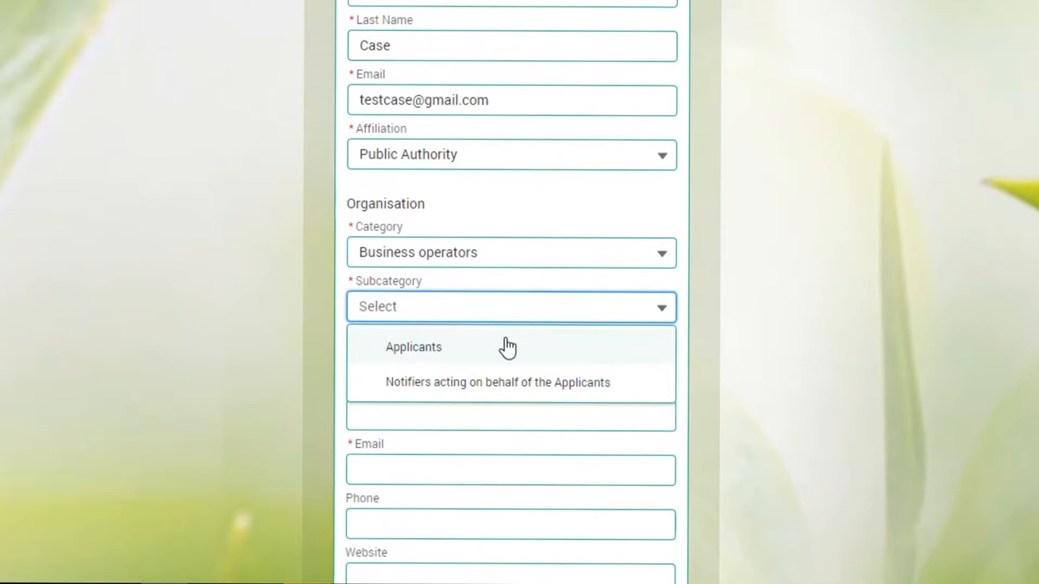
mouse_move(449, 349)
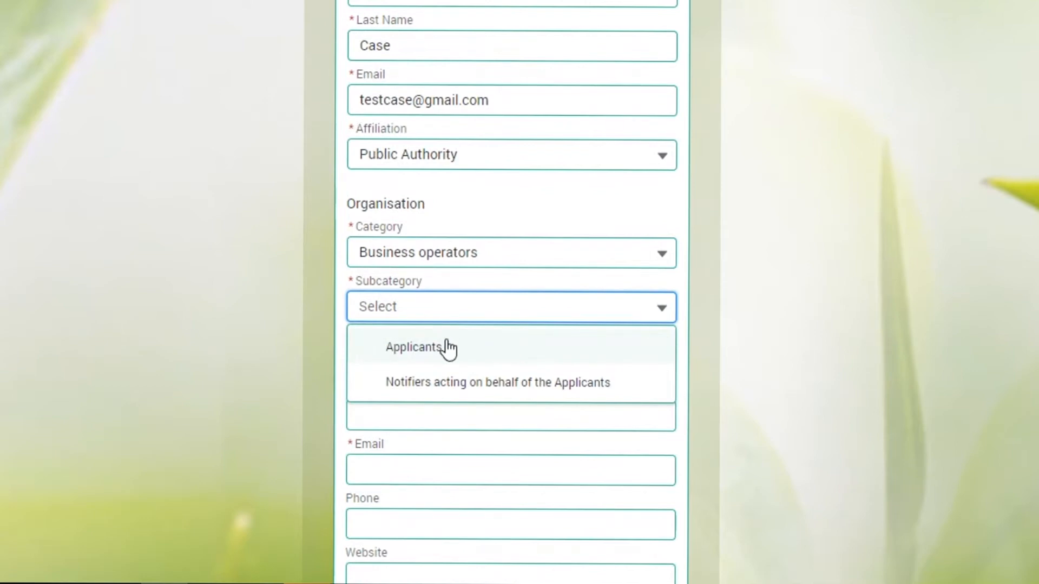
left_click(414, 346)
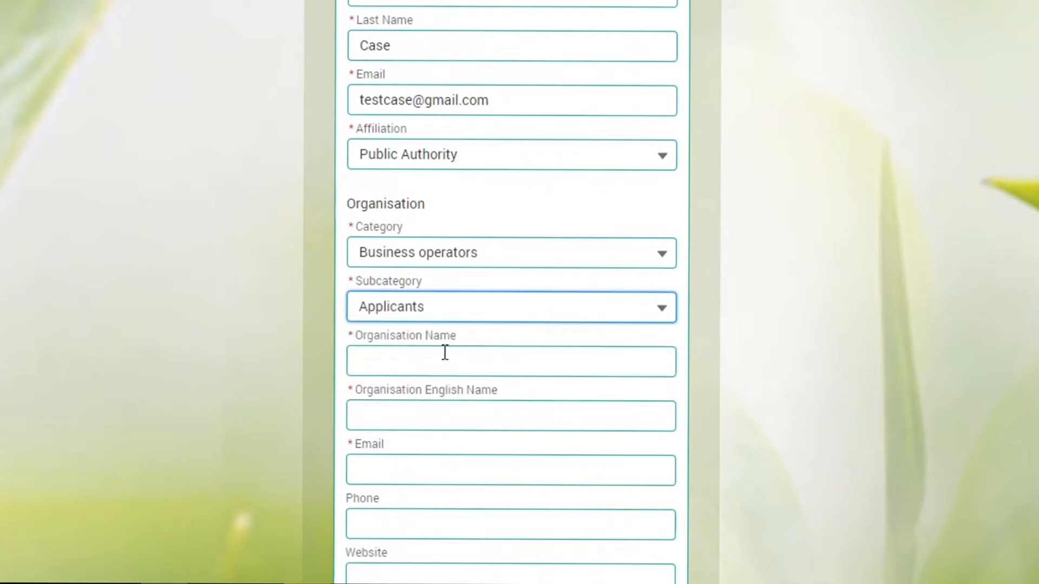
scroll("down", 3)
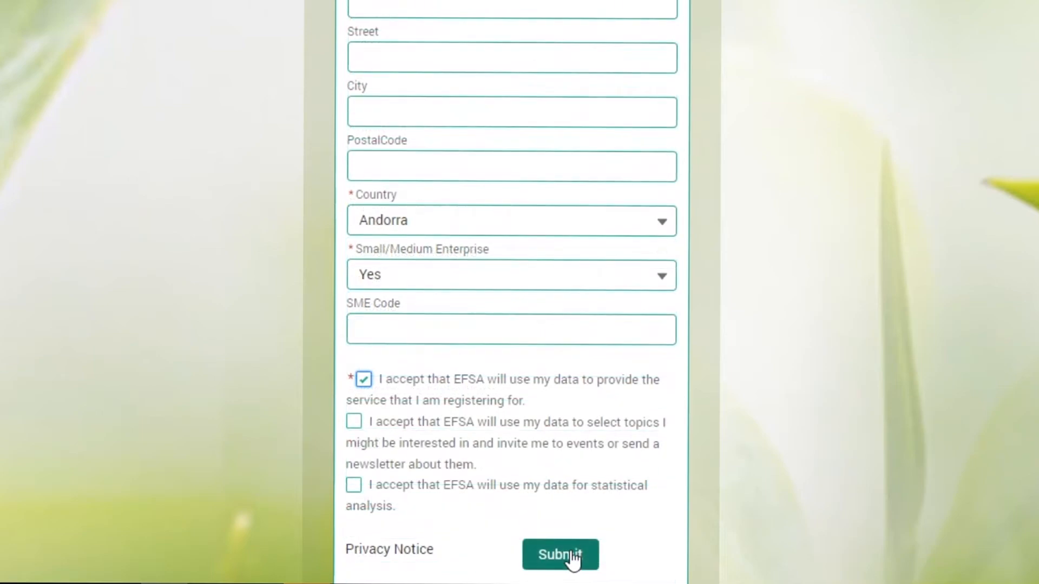
left_click(560, 555)
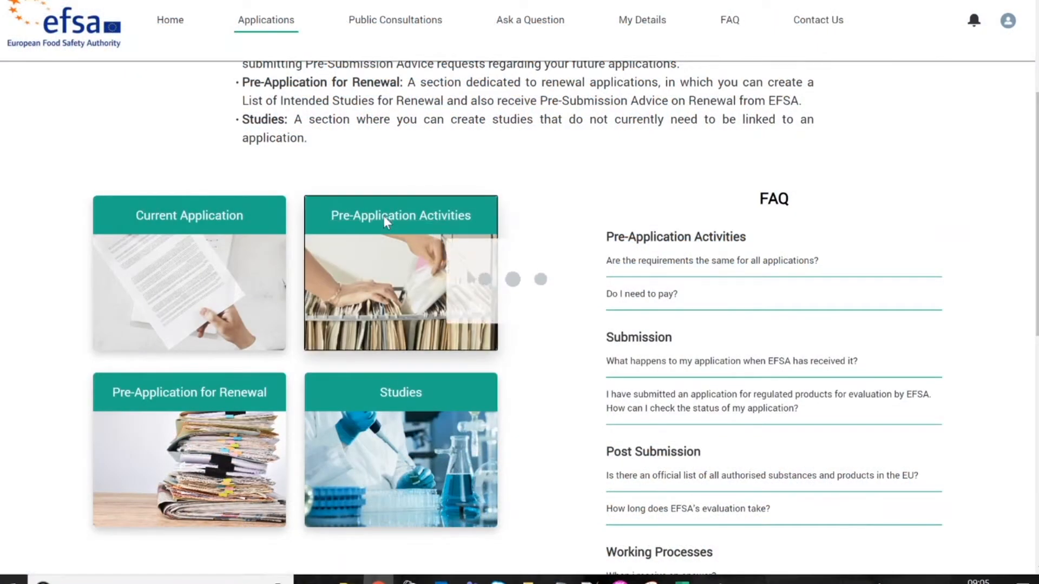
In Pre-Application Activities, fill the Flexfeed pre-application with protocol number ending '-03-00001'
left_click(400, 216)
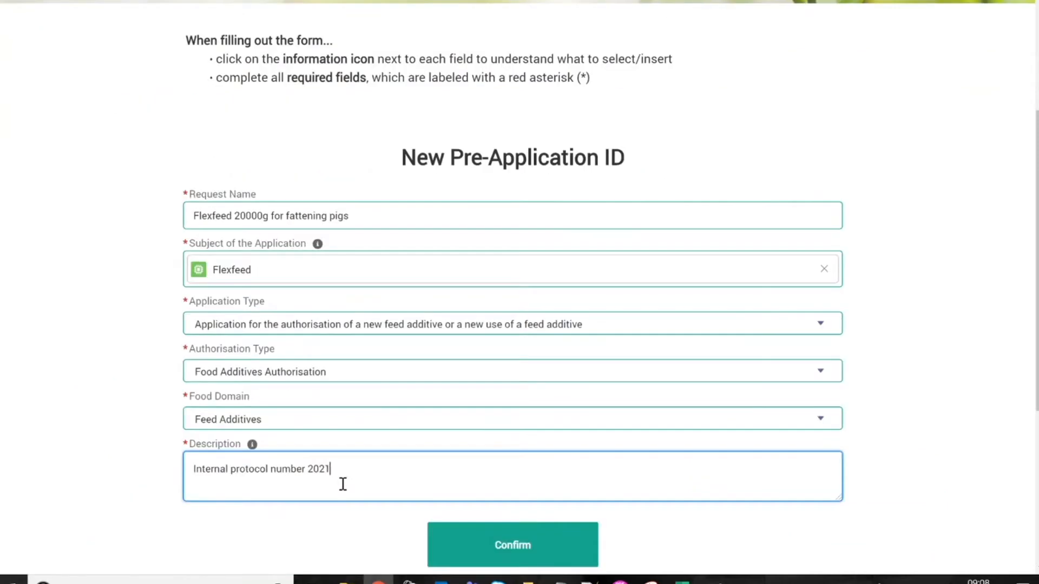
type("-03-00001")
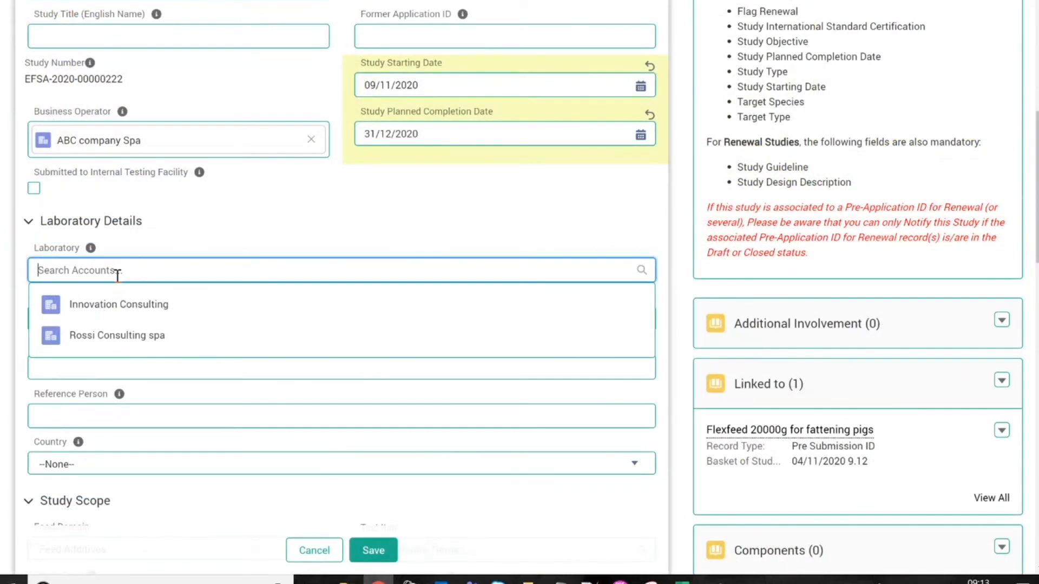
Search the laboratory lookup for 'pharma' and assign Pharma Spa to the study
type("pharma")
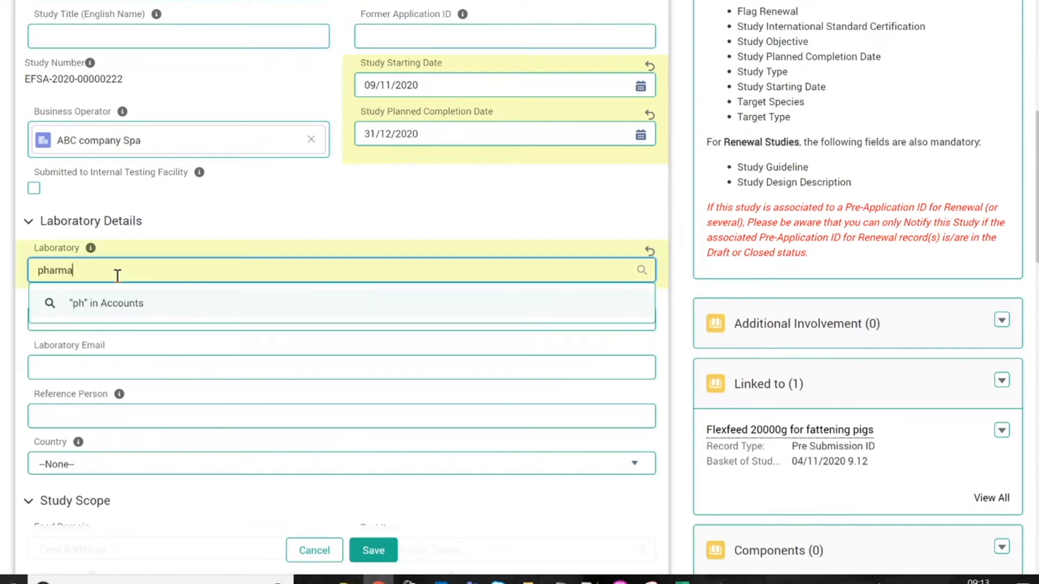
left_click(372, 551)
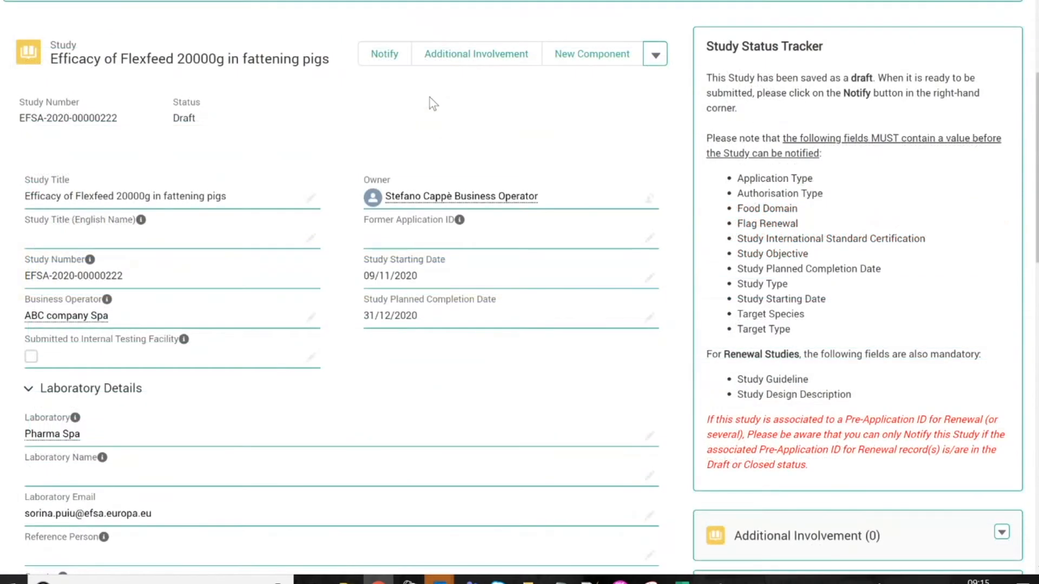
mouse_move(390, 79)
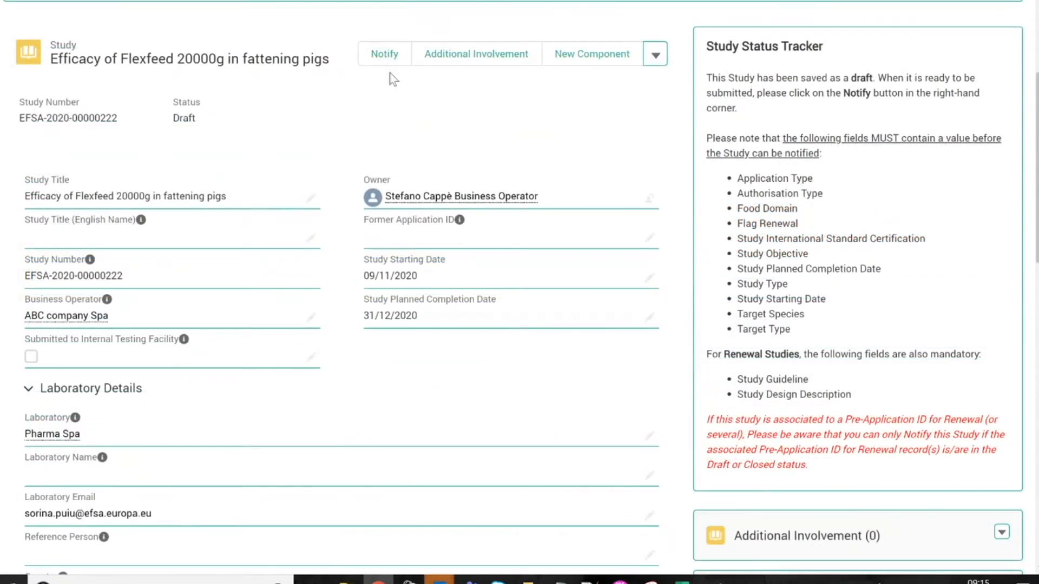
Notify the Flexfeed study to the reviewer with a quick co-notification comment
left_click(384, 54)
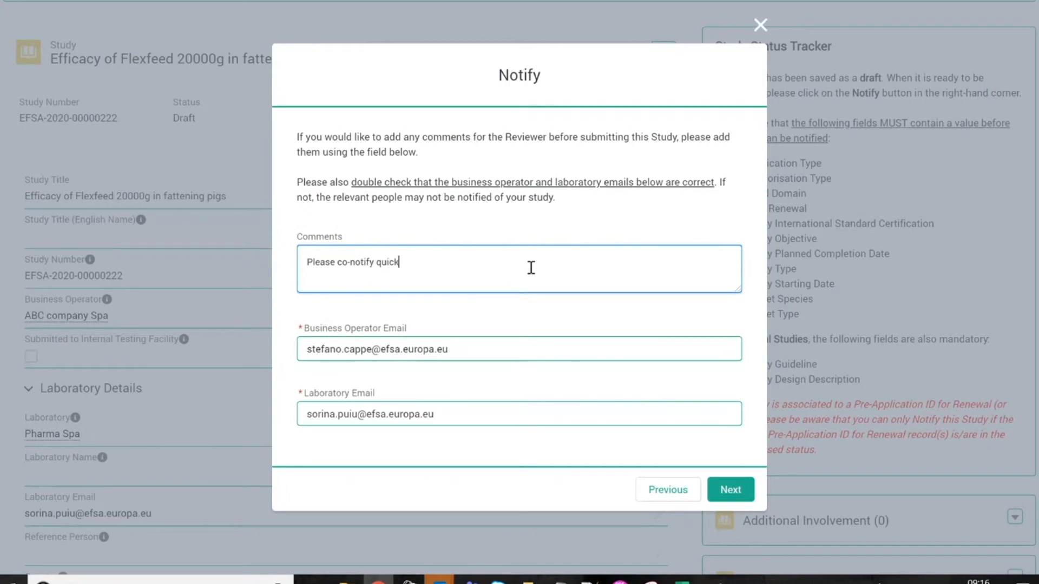
type("ly")
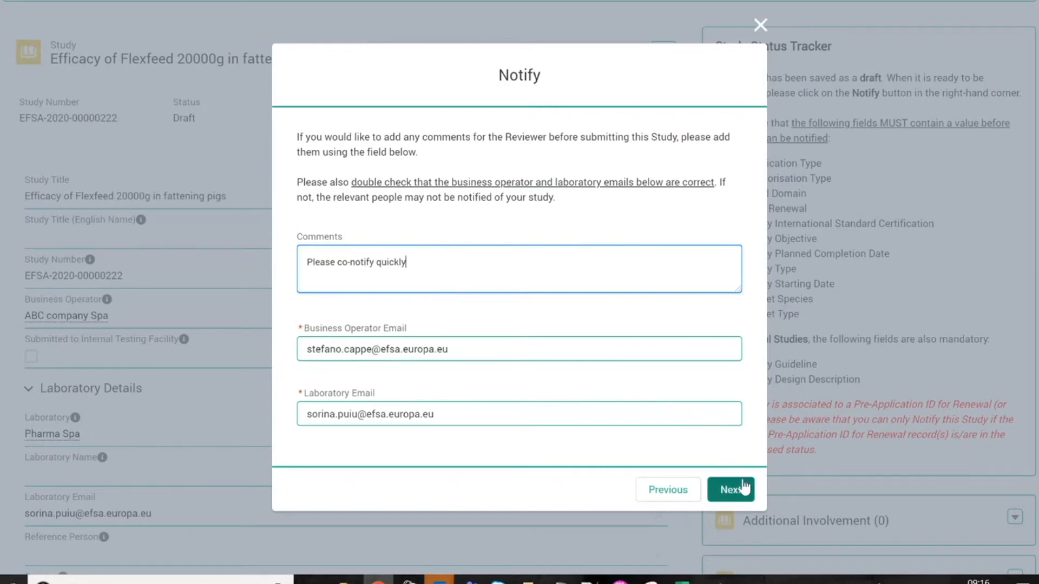
left_click(729, 489)
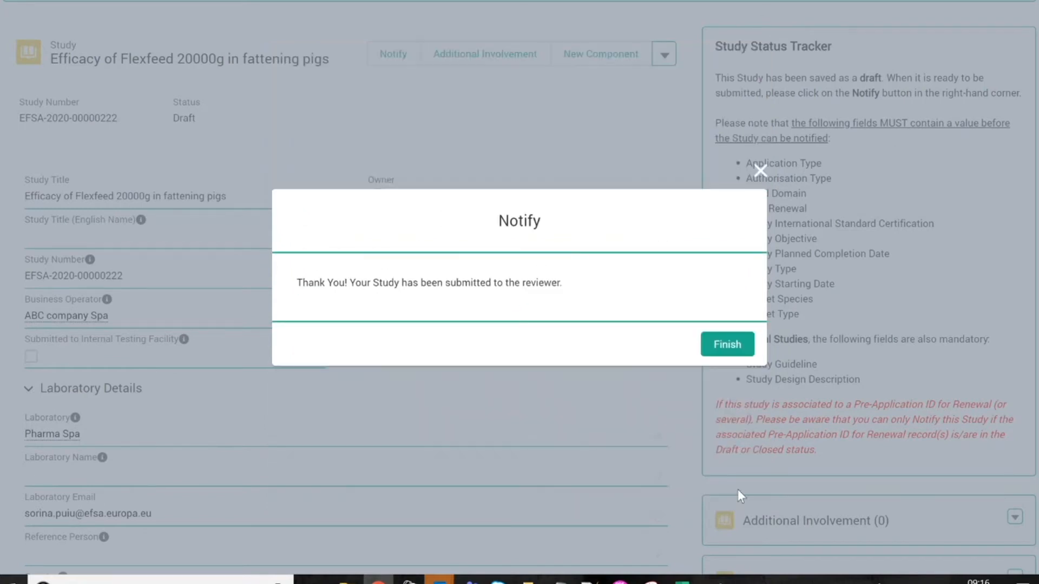
left_click(726, 344)
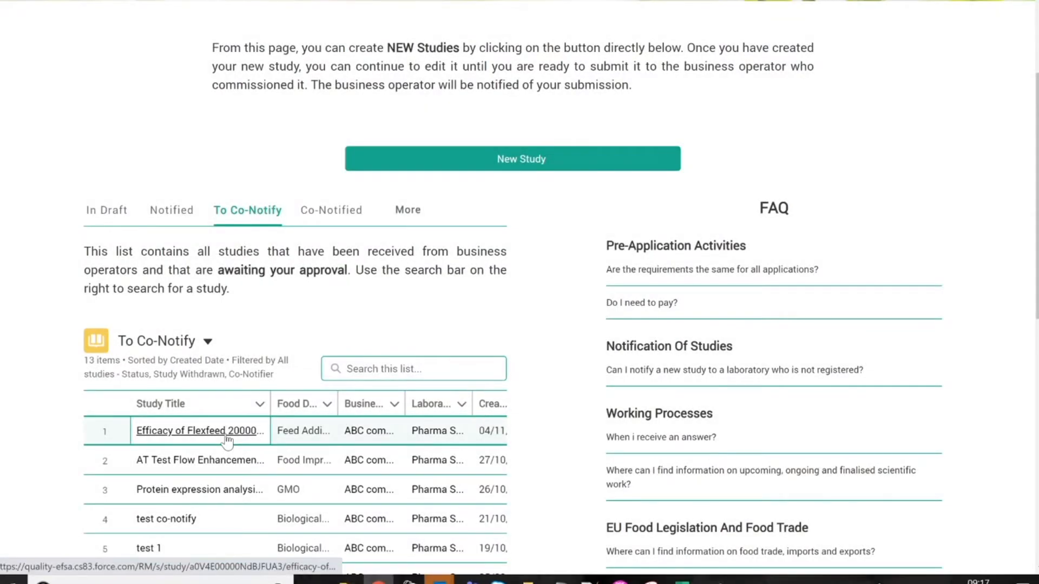
Open the Efficacy of Flexfeed 20000g study from To Co-Notify and co-notify it
left_click(200, 431)
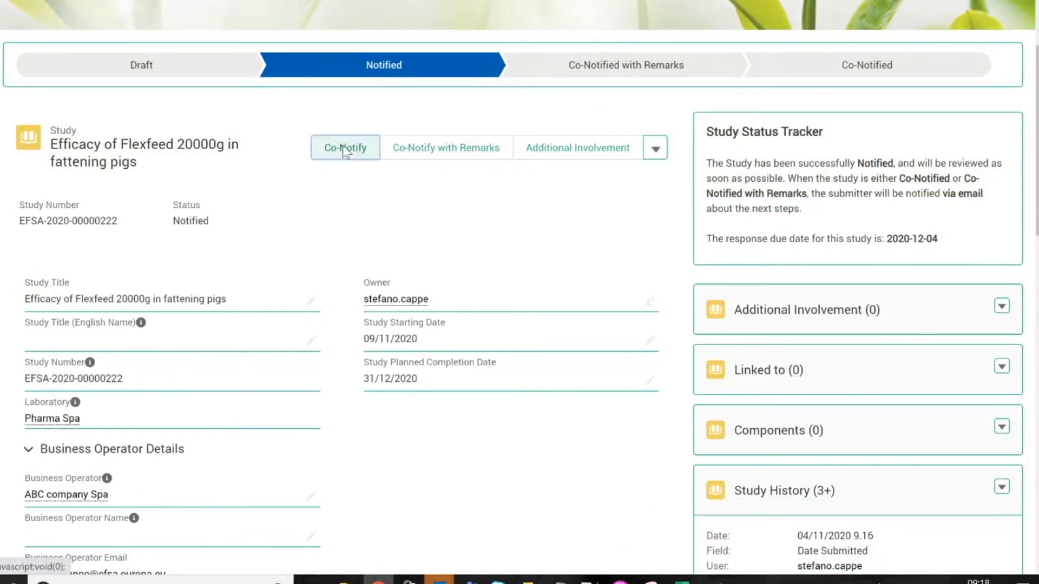
left_click(345, 147)
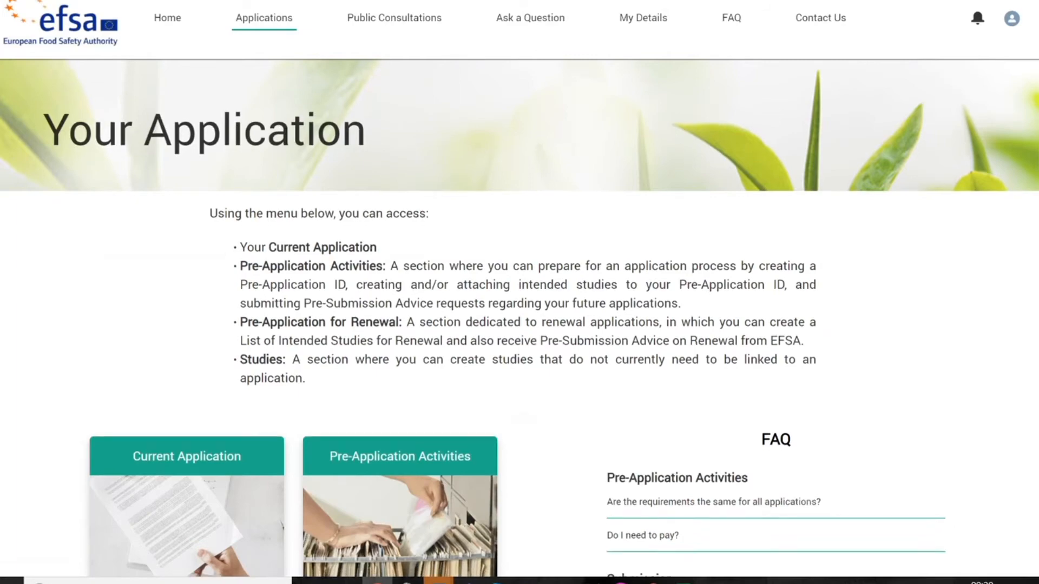
From Pre-Applications for Renewal, open the Protein XYZ renewal request
scroll("down", 3)
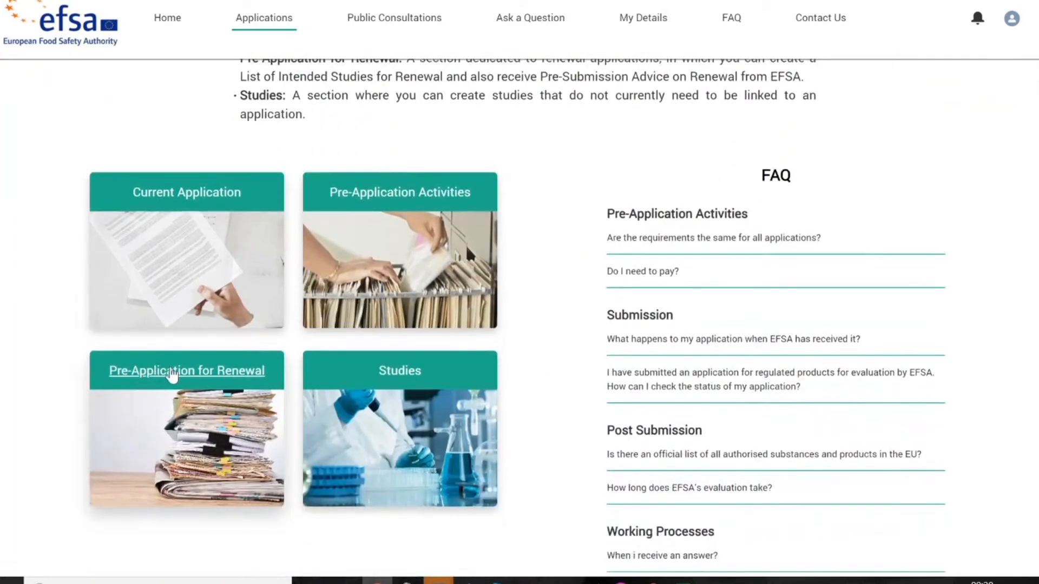
left_click(186, 370)
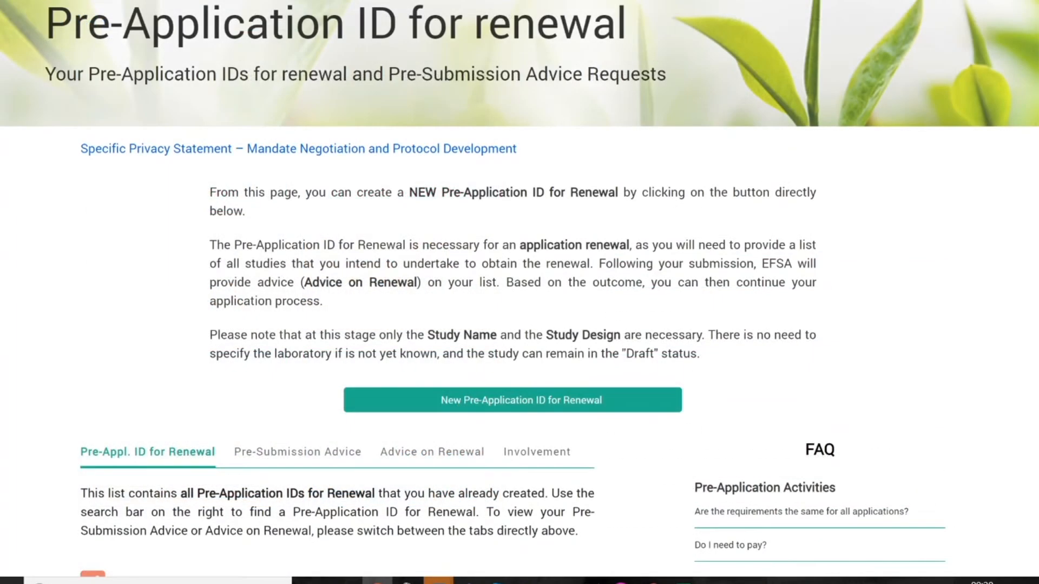
scroll("down", 3)
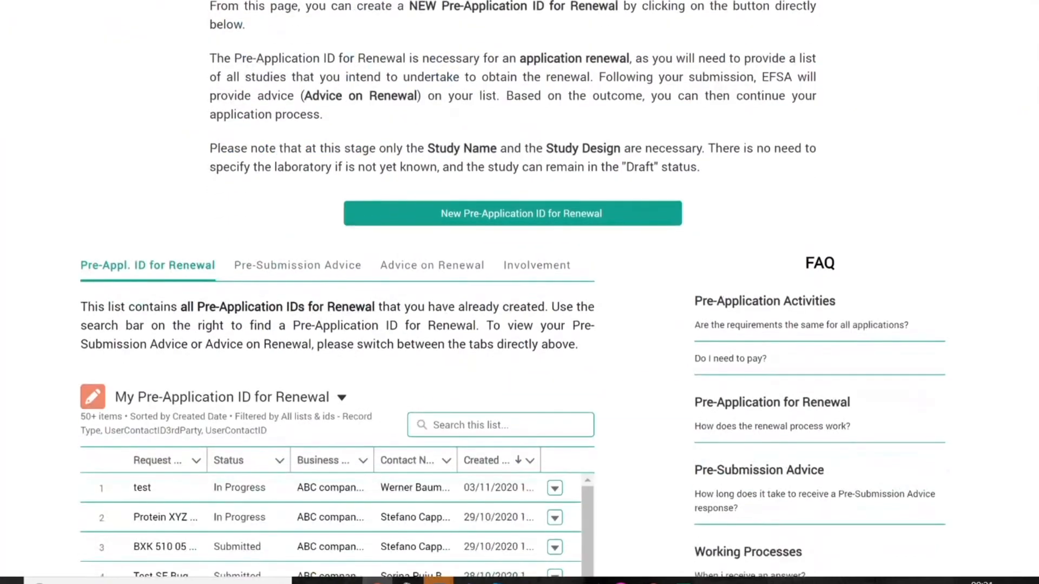
scroll("down", 3)
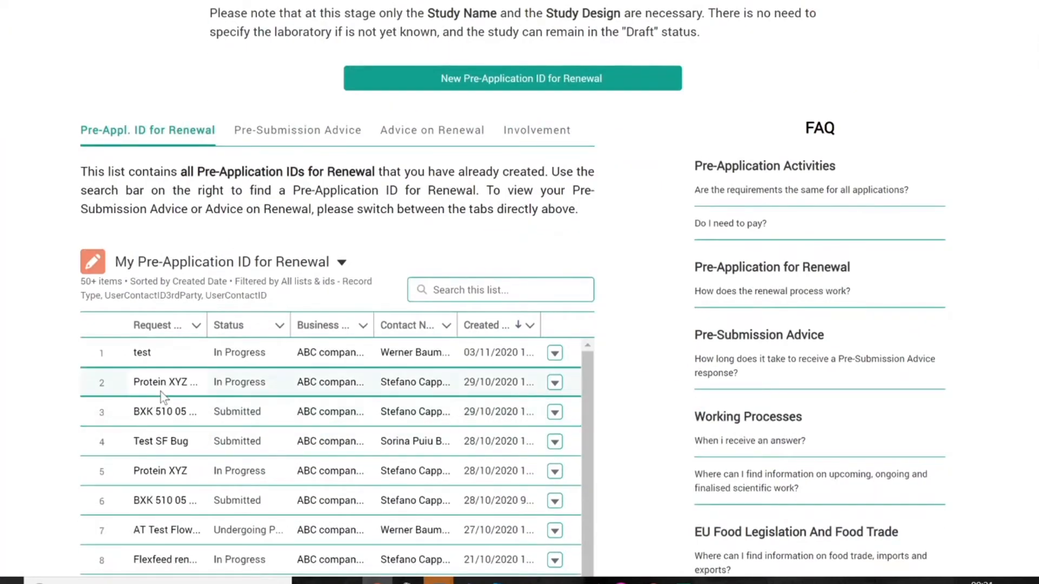
left_click(165, 382)
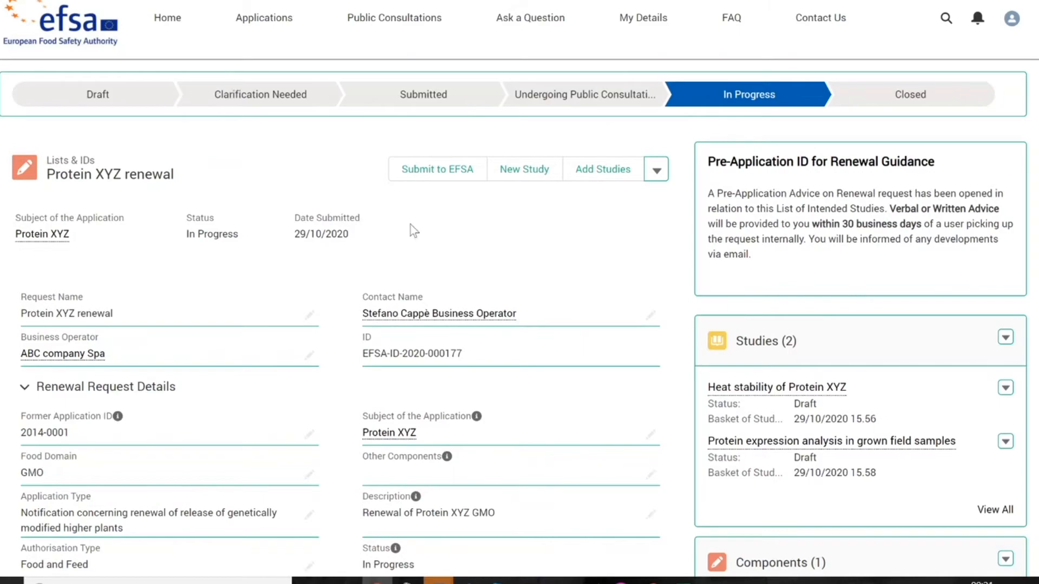
mouse_move(752, 325)
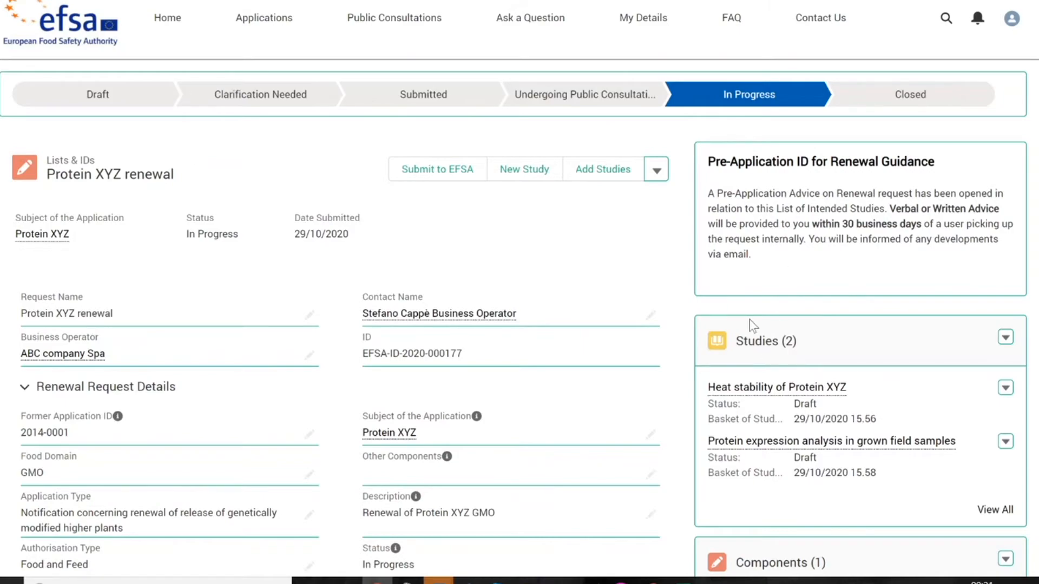
left_click(263, 17)
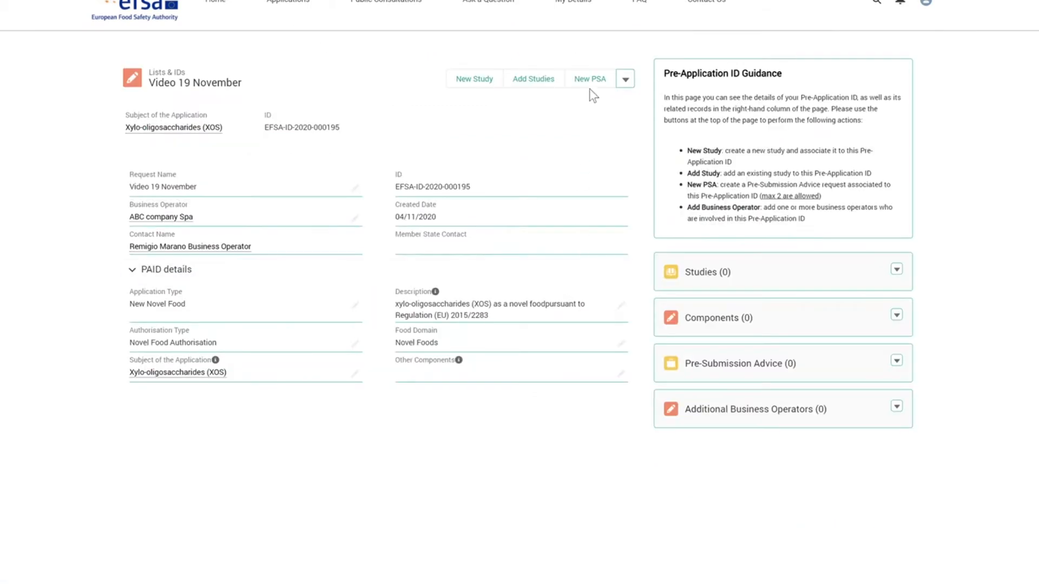
Save a new PSA on XOS asking about stability testing, then view the record
left_click(589, 77)
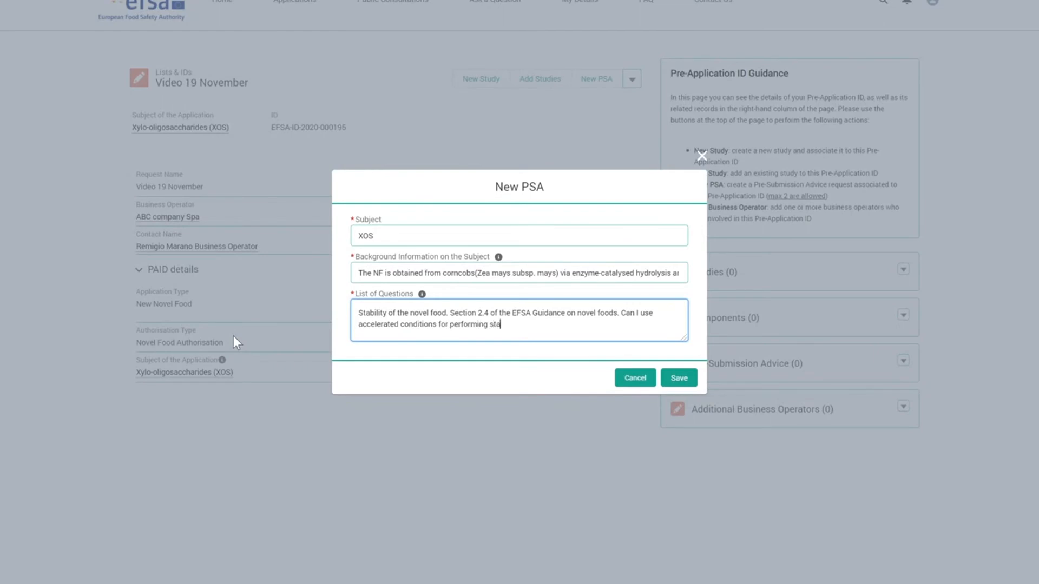
type("bility testing?")
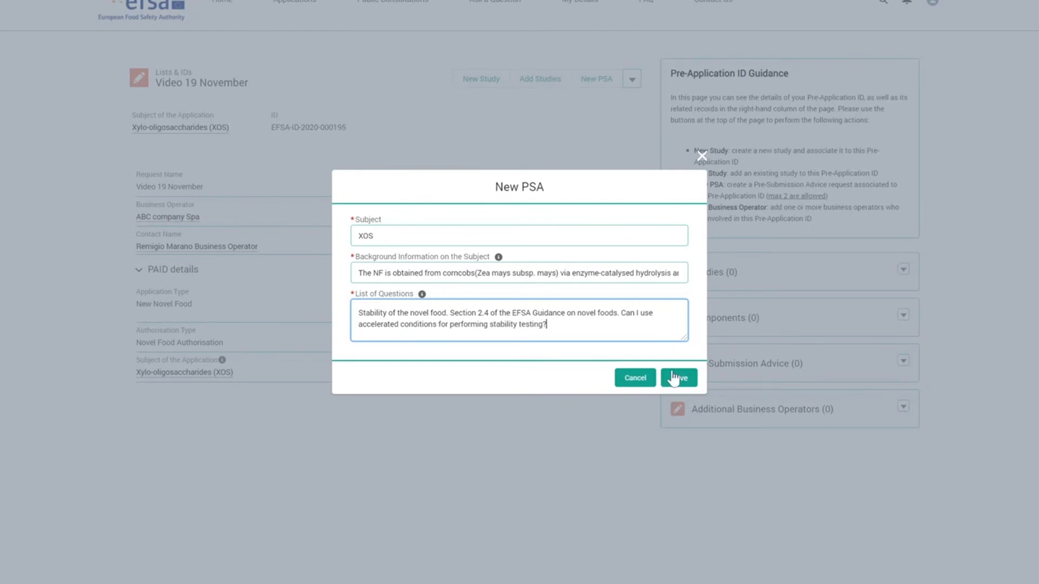
left_click(677, 378)
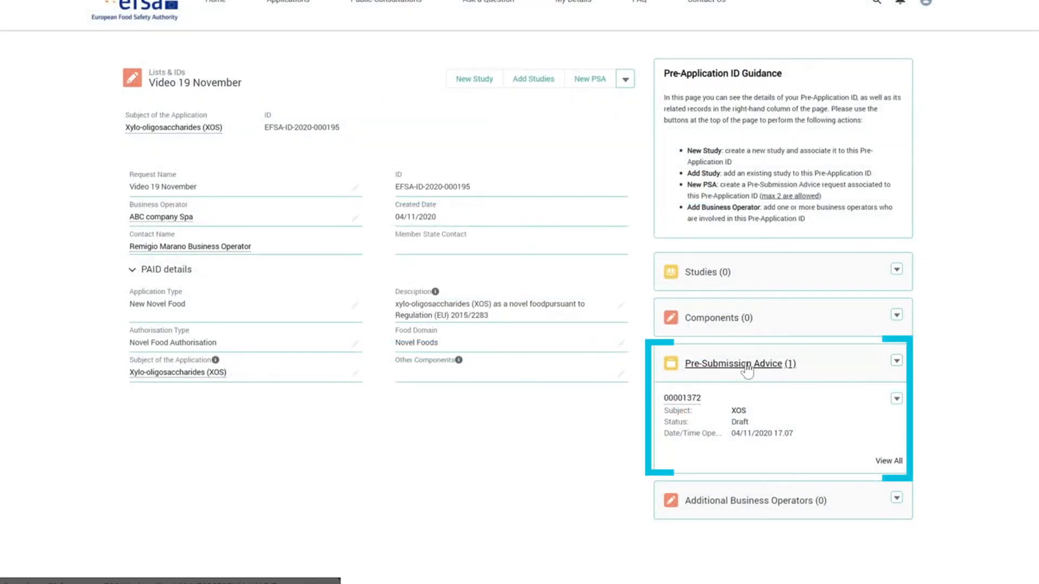
left_click(732, 363)
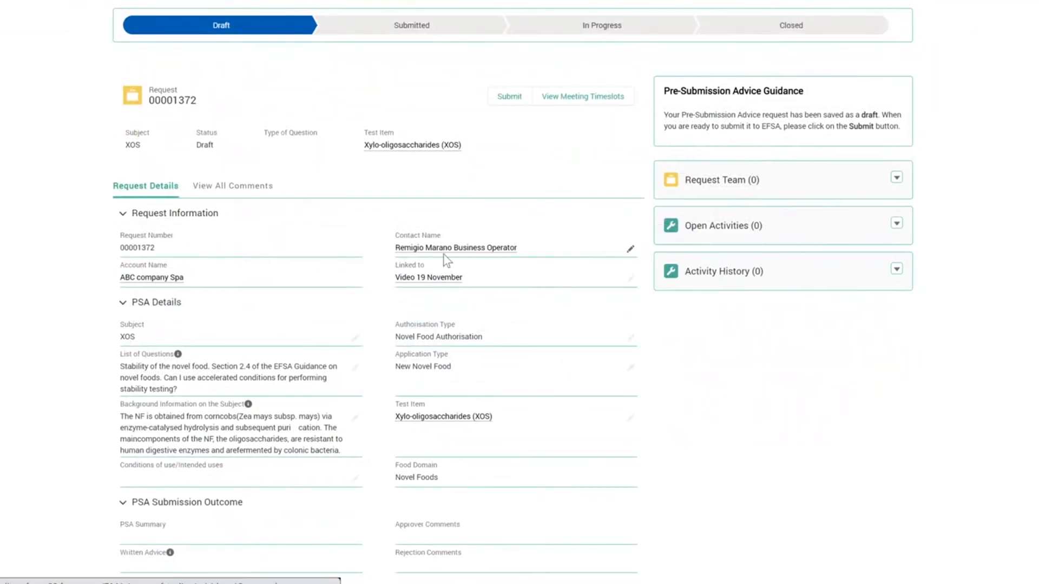
Submit advice request 00001372 to EFSA and finish the confirmation
scroll("down", 3)
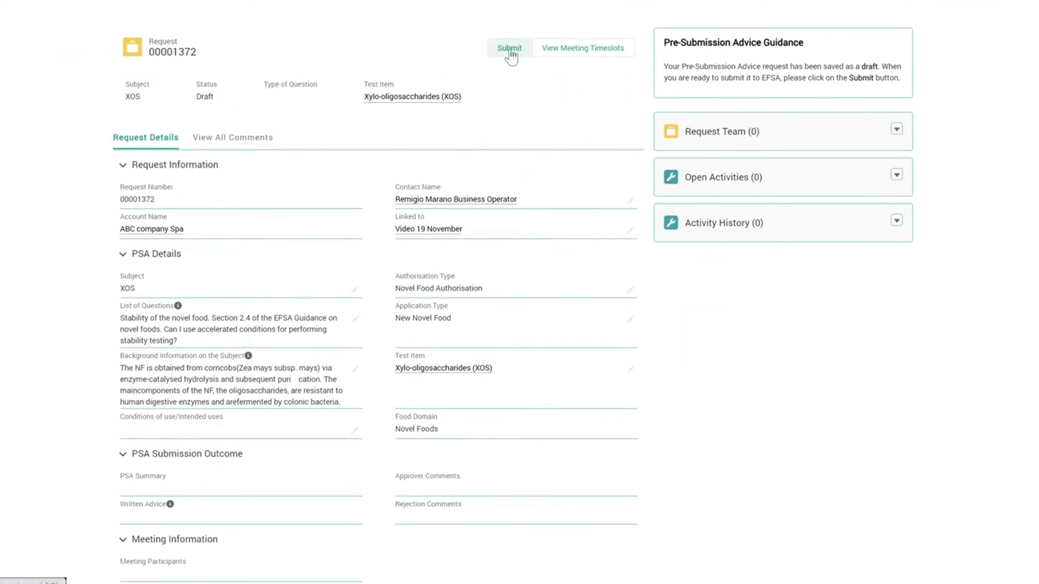
left_click(508, 48)
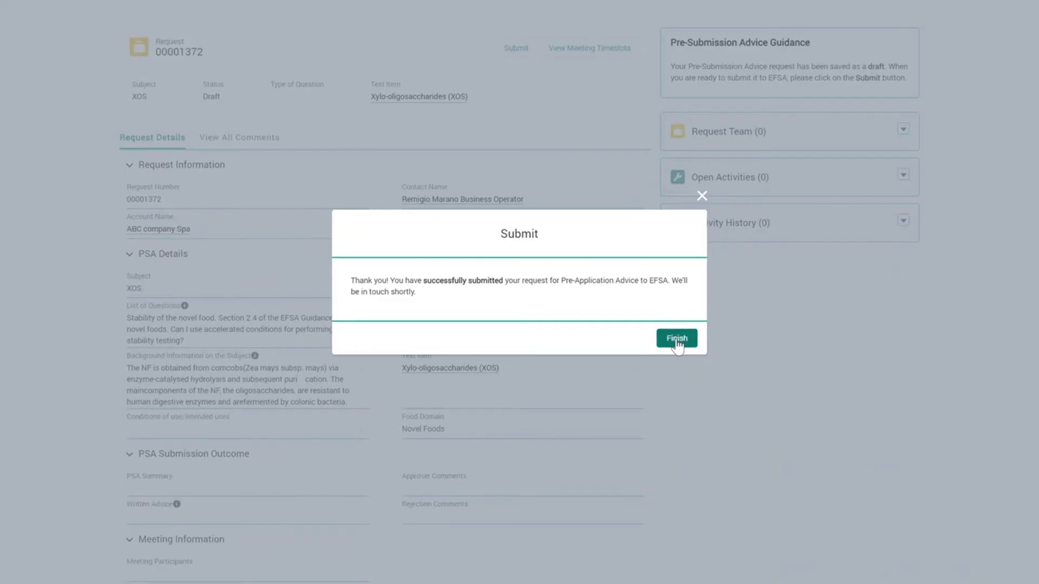
left_click(675, 338)
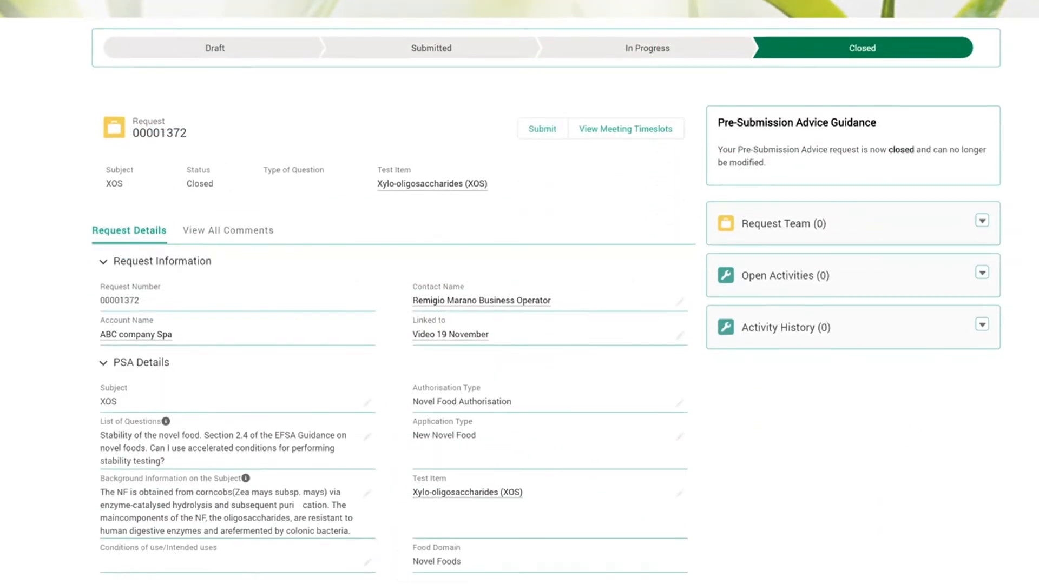
scroll("down", 3)
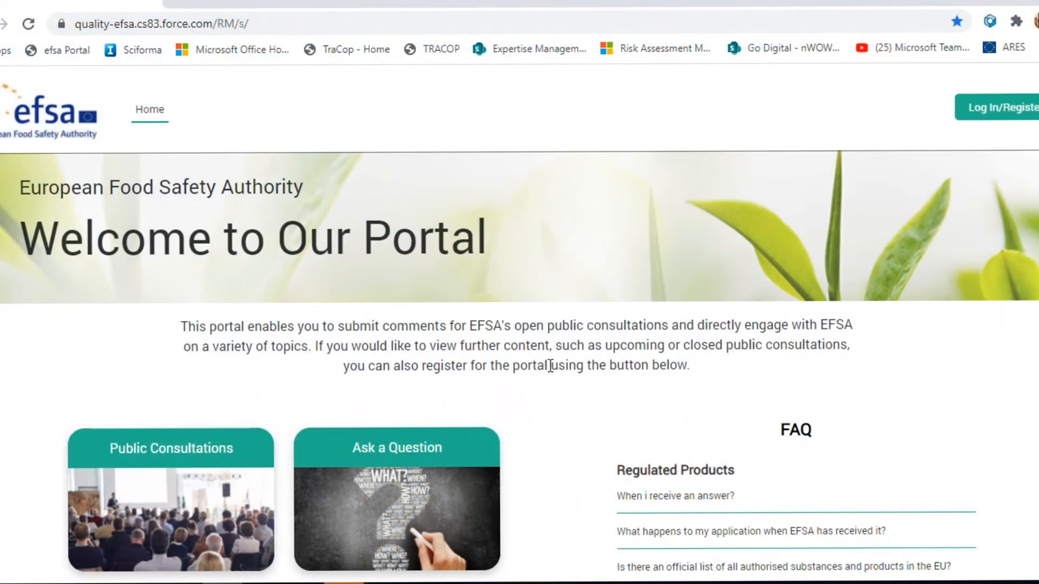
Submit an Ask EFSA pesticides question as testcase with affiliation Other
left_click(396, 448)
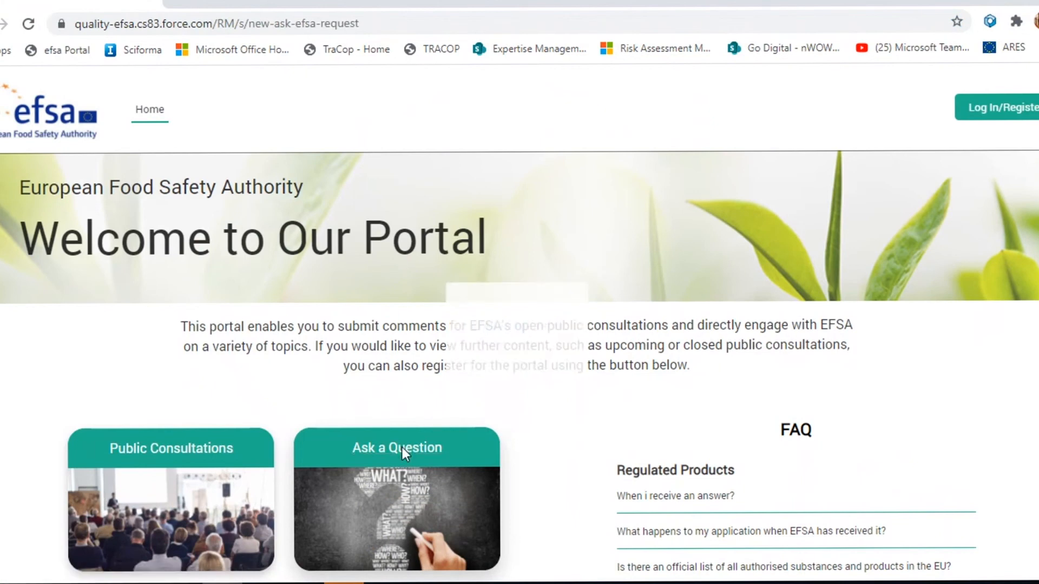
left_click(396, 448)
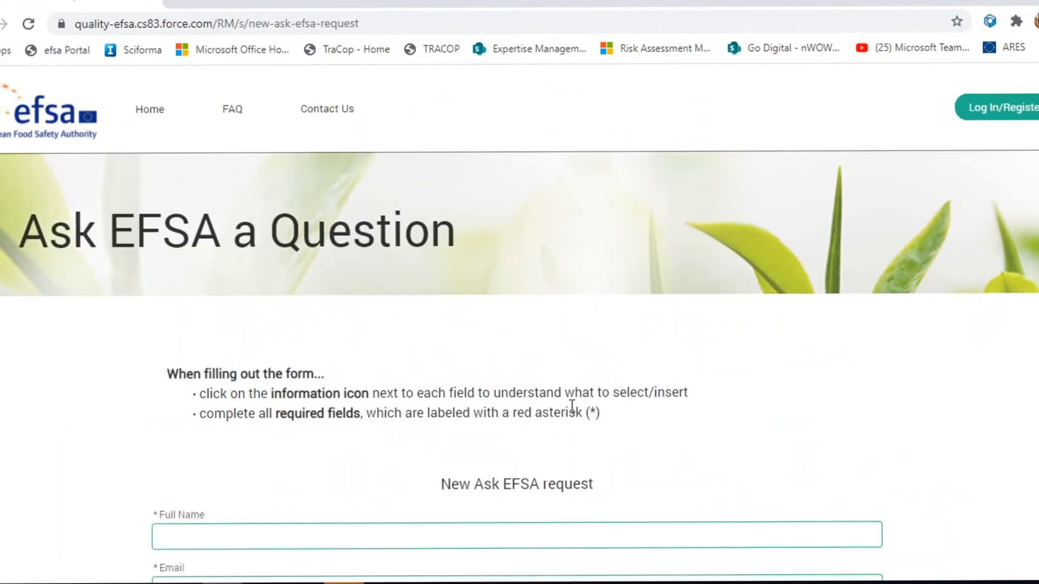
scroll("down", 3)
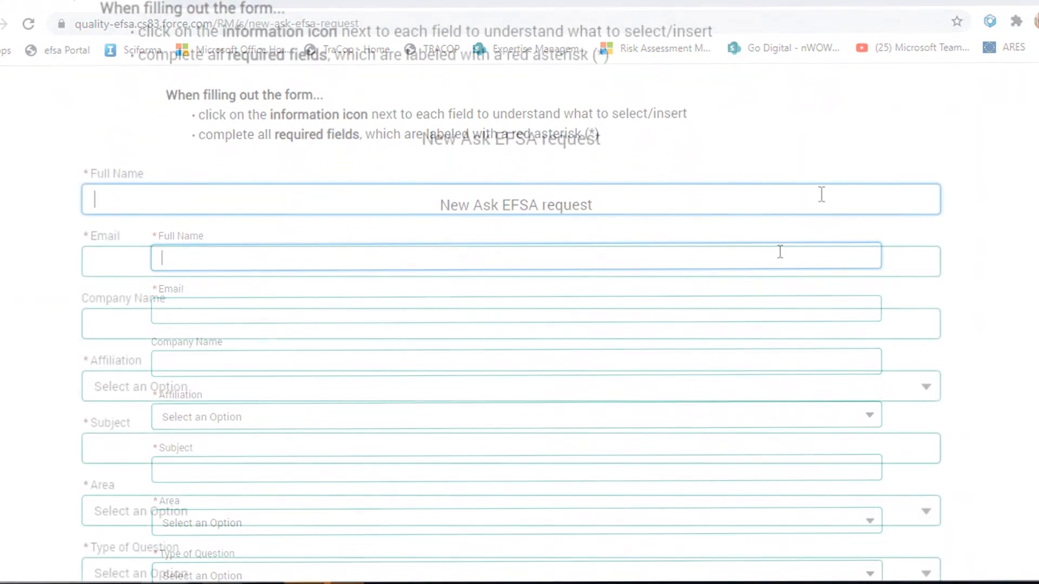
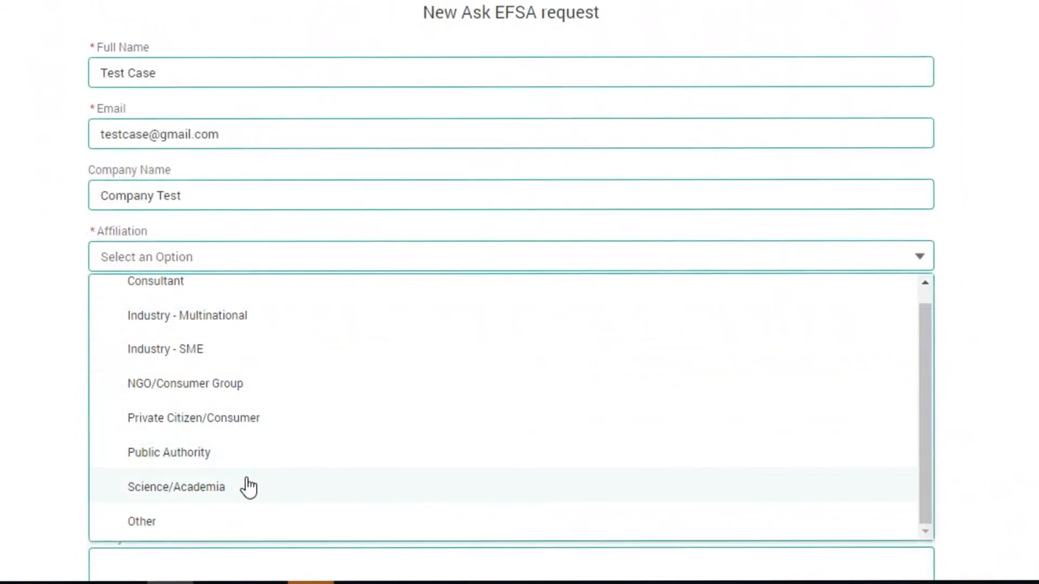
left_click(141, 521)
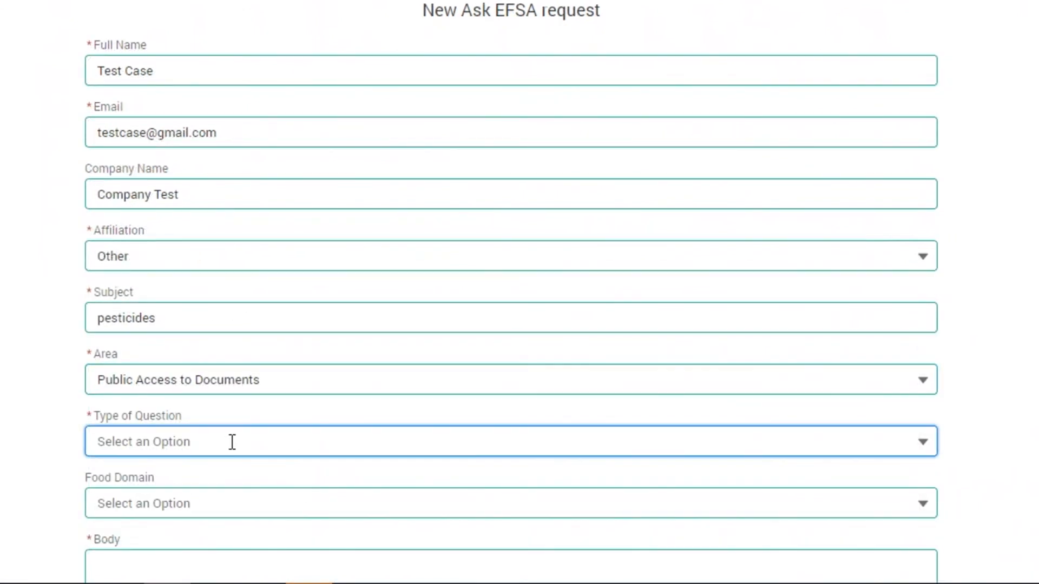
left_click(510, 441)
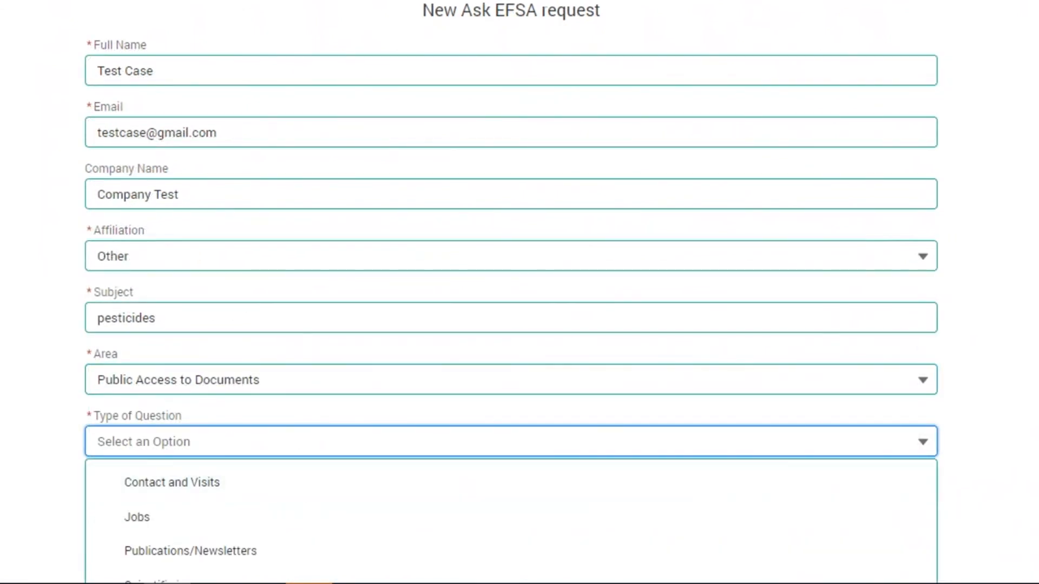
scroll("down", 3)
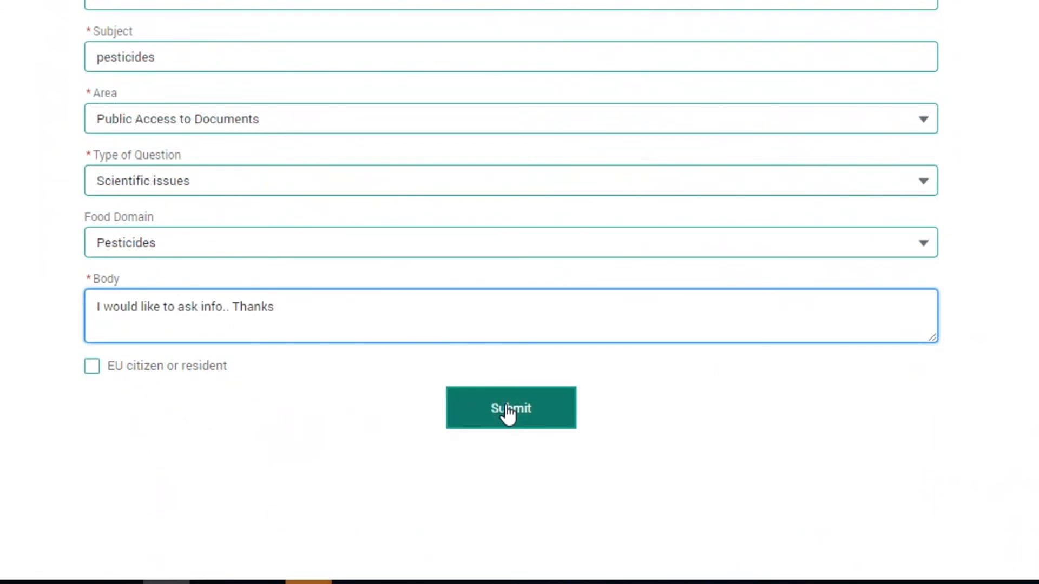
left_click(510, 407)
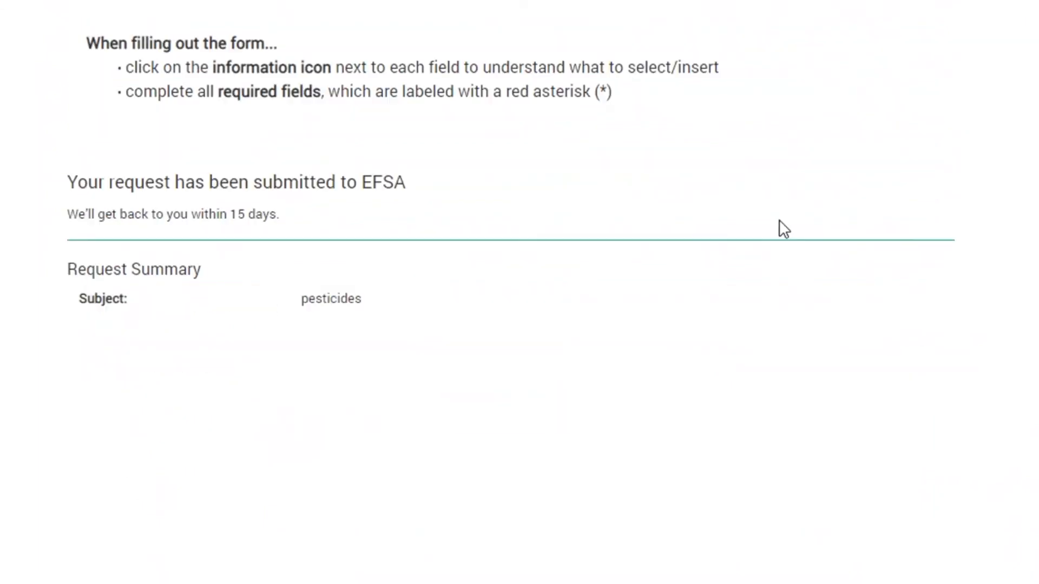